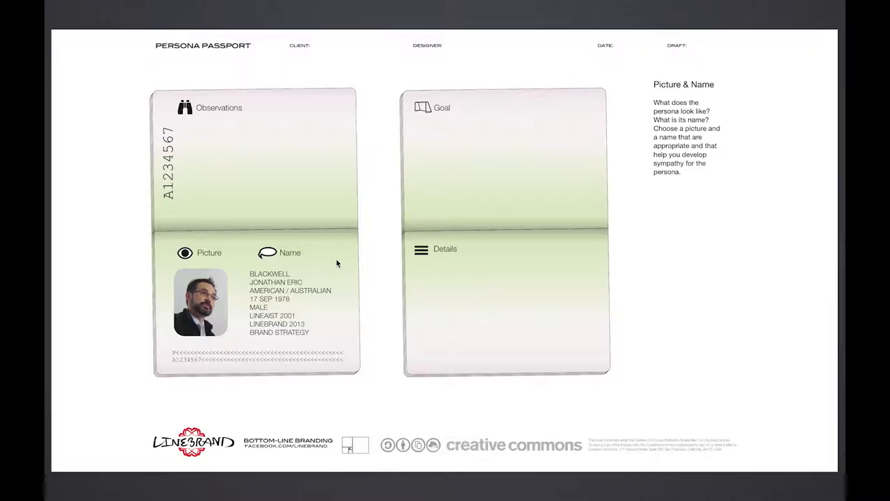
pyautogui.moveTo(337, 261)
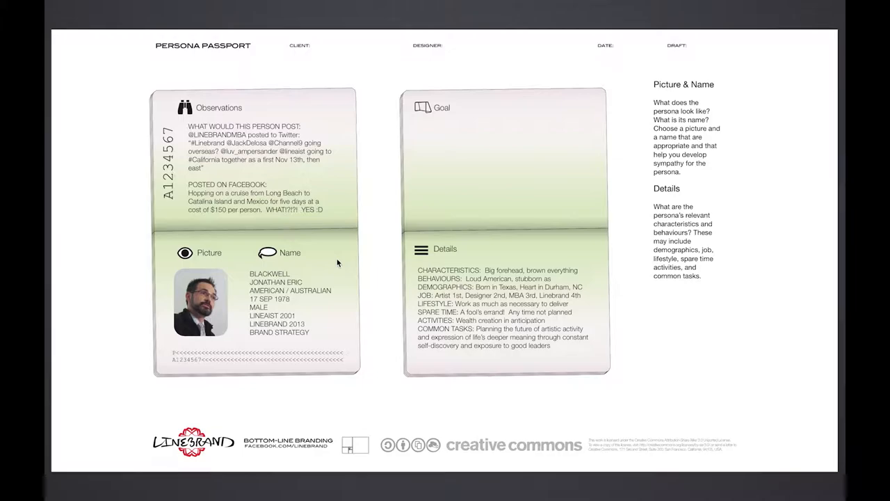
pyautogui.scroll(-3)
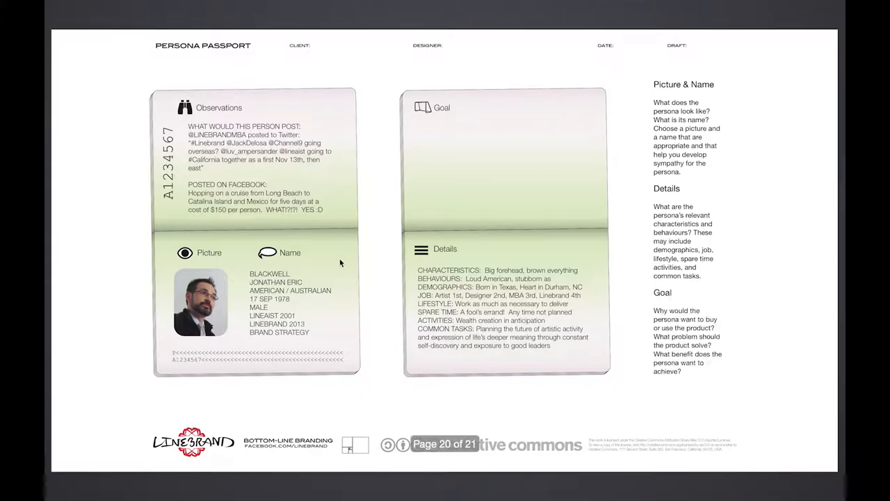